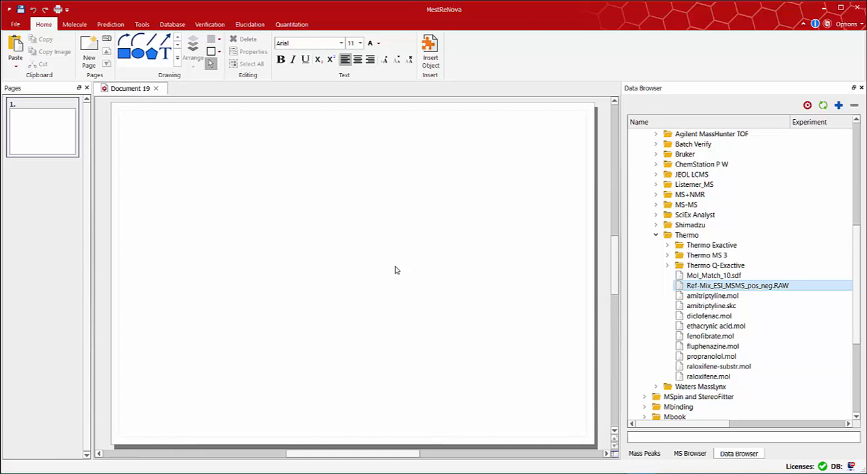
pyautogui.moveTo(675, 95)
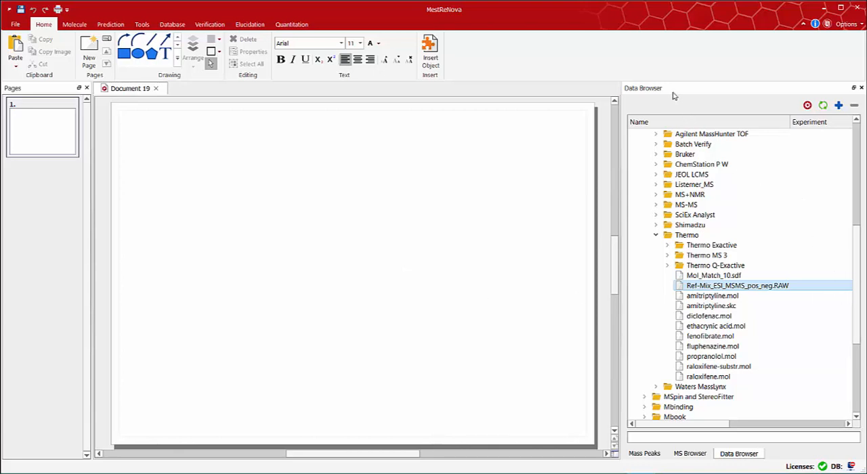
pyautogui.moveTo(756, 292)
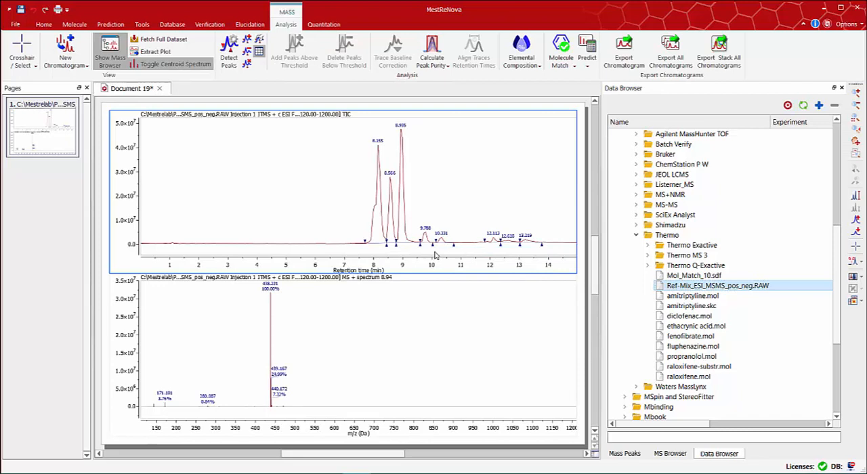
pyautogui.moveTo(330, 231)
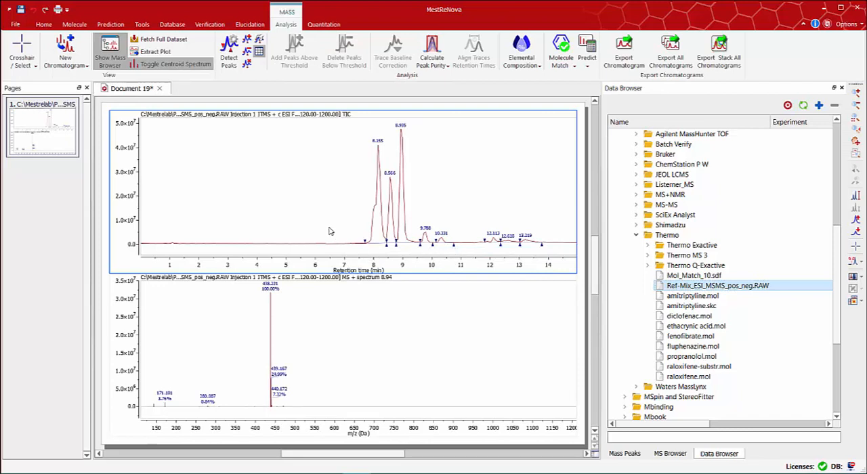
pyautogui.moveTo(348, 183)
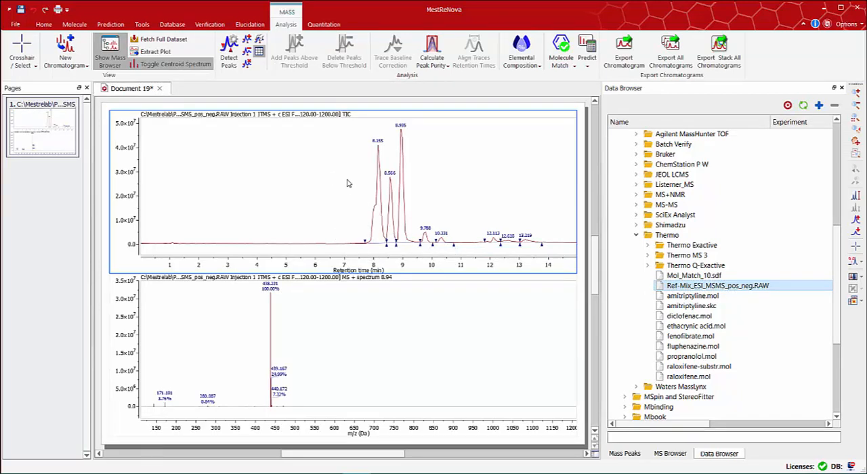
pyautogui.moveTo(345, 363)
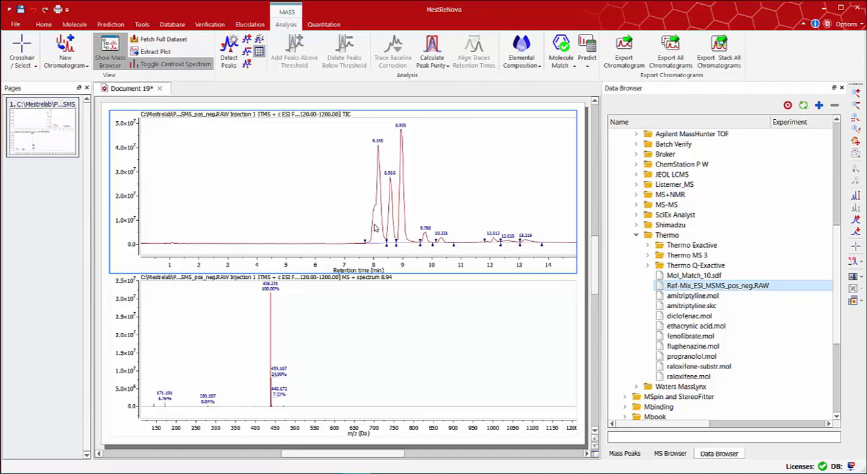
pyautogui.moveTo(368, 313)
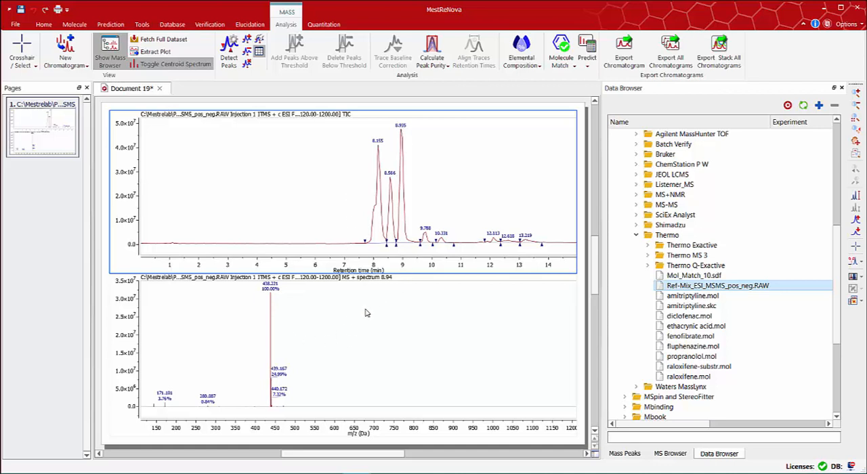
pyautogui.moveTo(401, 317)
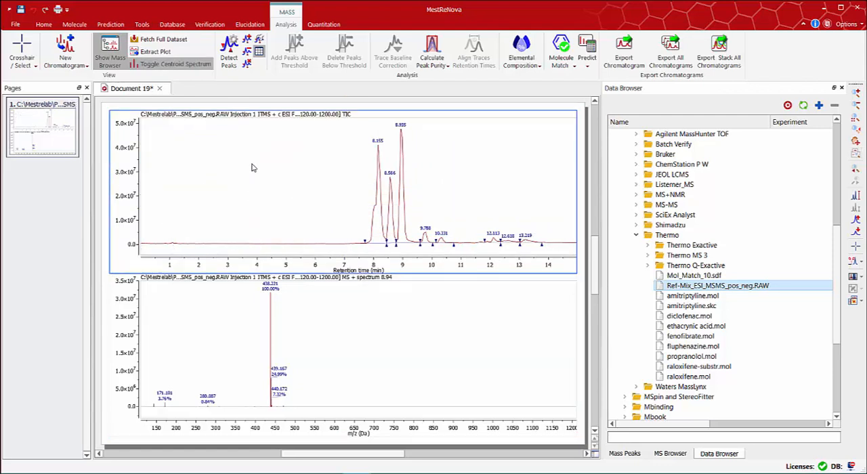
pyautogui.moveTo(444, 184)
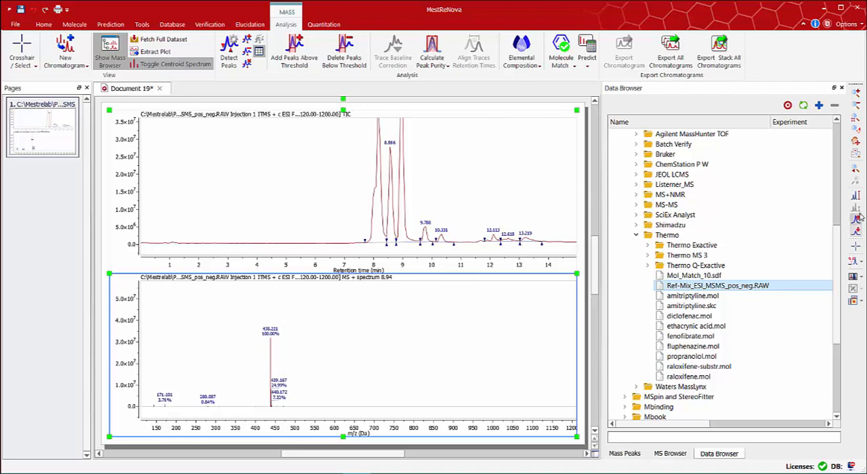
pyautogui.moveTo(854, 197)
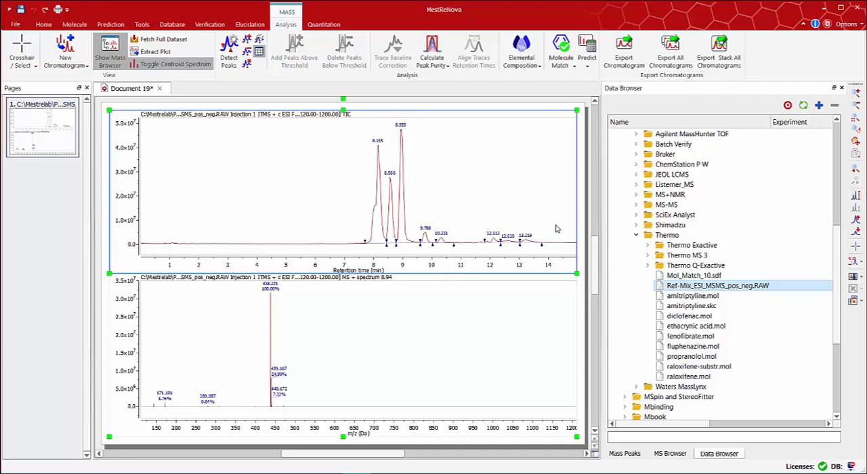
pyautogui.moveTo(832, 283)
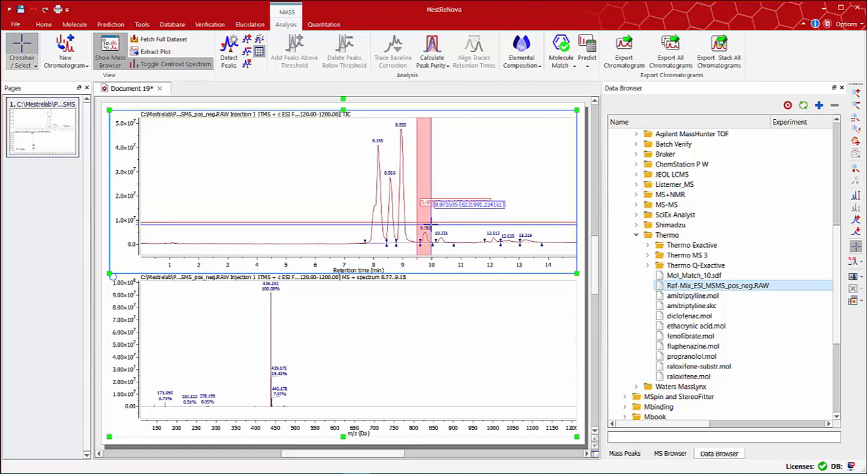
# Extract averaged mass spectra for TIC ranges near 9.8 min and 8.5–9 min
pyautogui.click(332, 228)
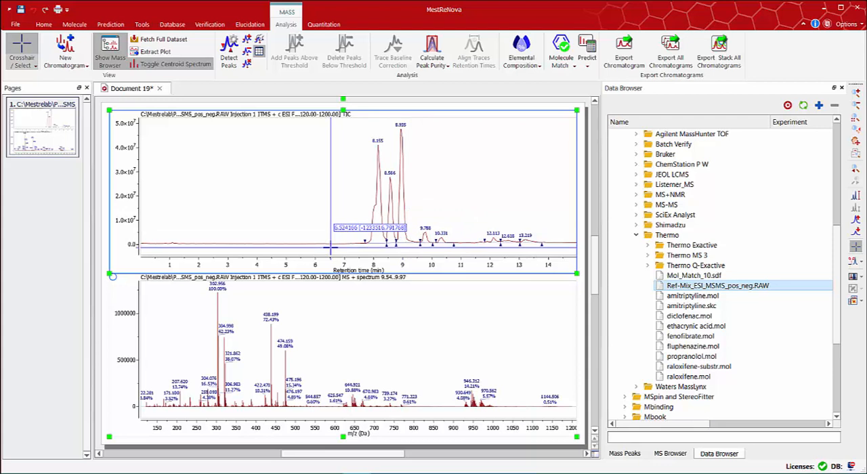
pyautogui.click(34, 65)
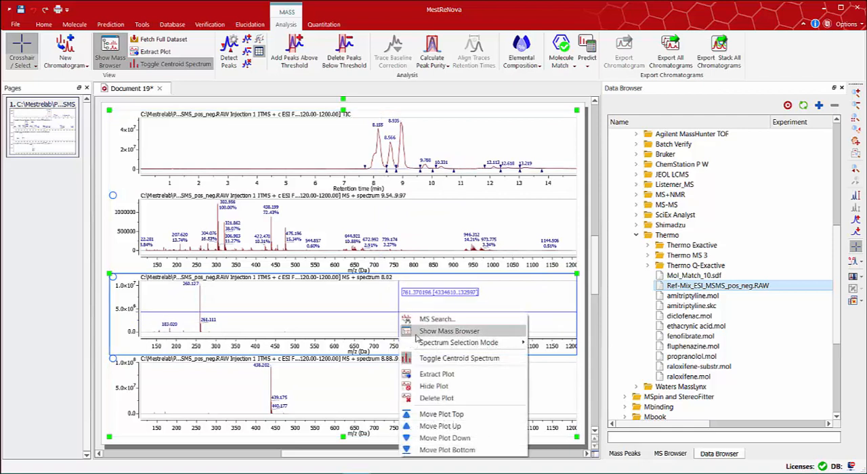
pyautogui.moveTo(440, 425)
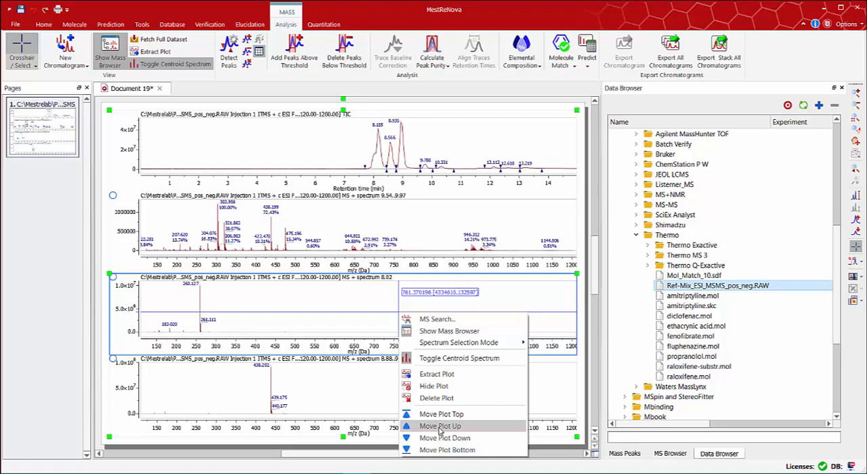
# Move the 9.54–9.97 min spectrum up twice and delete the surplus spectrum plot
pyautogui.click(439, 425)
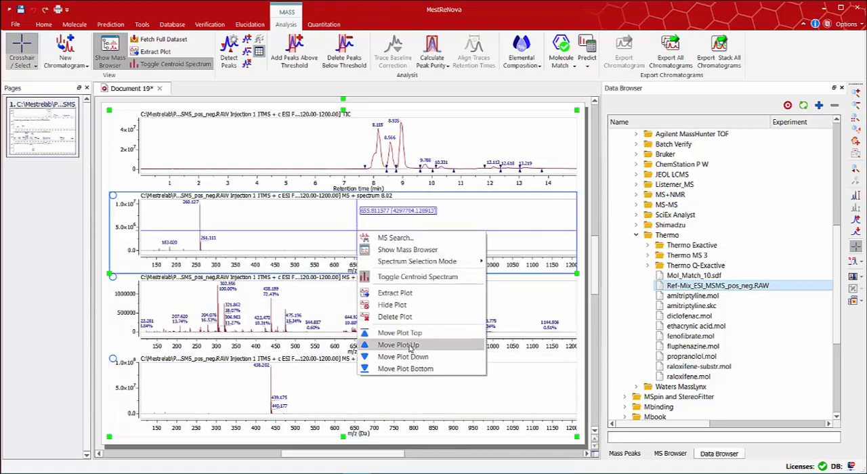
pyautogui.click(398, 344)
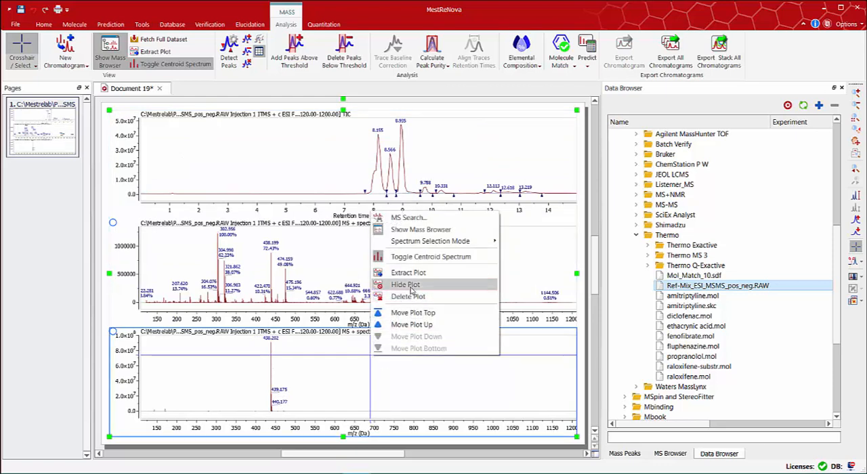
pyautogui.click(404, 285)
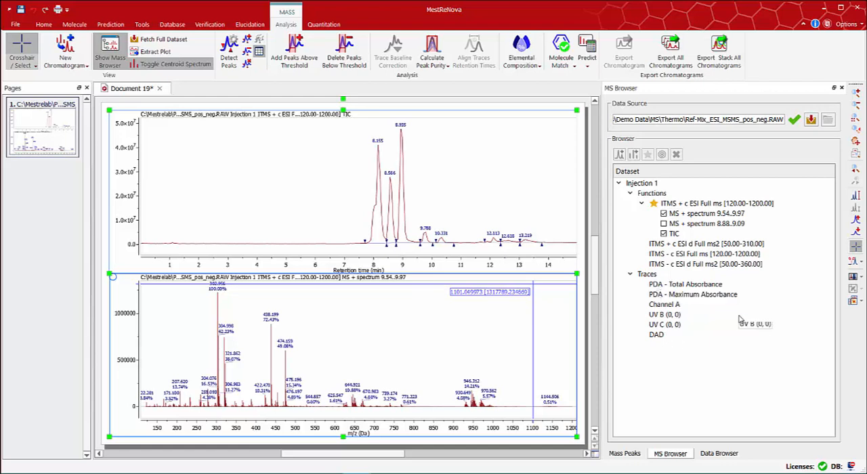
pyautogui.moveTo(698, 247)
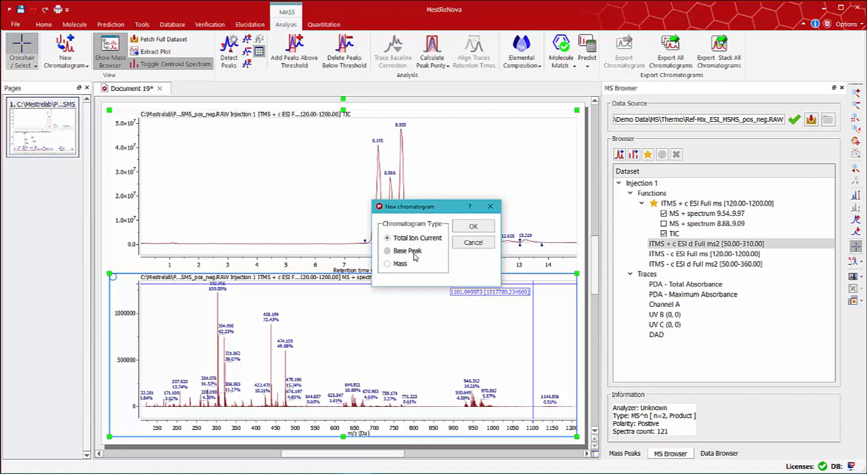
pyautogui.moveTo(404, 267)
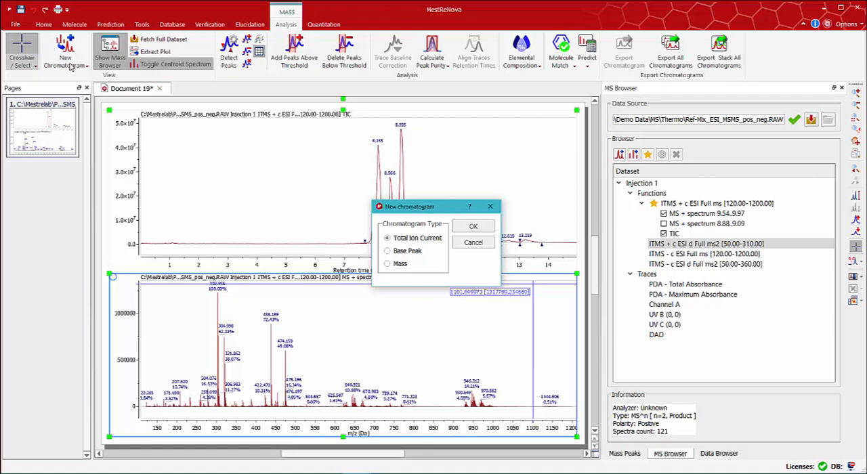
pyautogui.moveTo(474, 225)
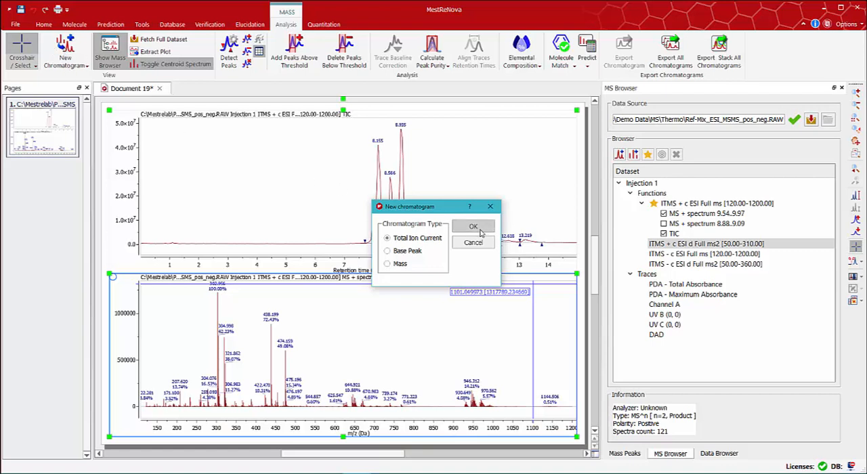
# Confirm a new Total Ion Current chromatogram for the ESI d Full ms2 function
pyautogui.click(473, 226)
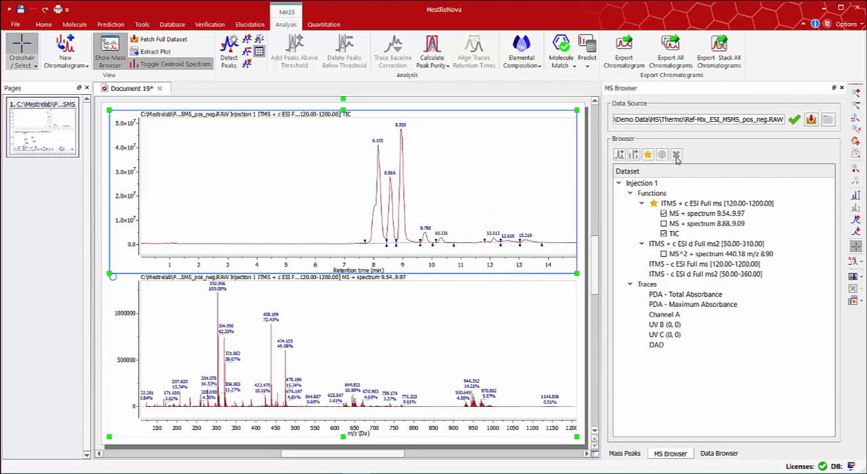
pyautogui.moveTo(688, 249)
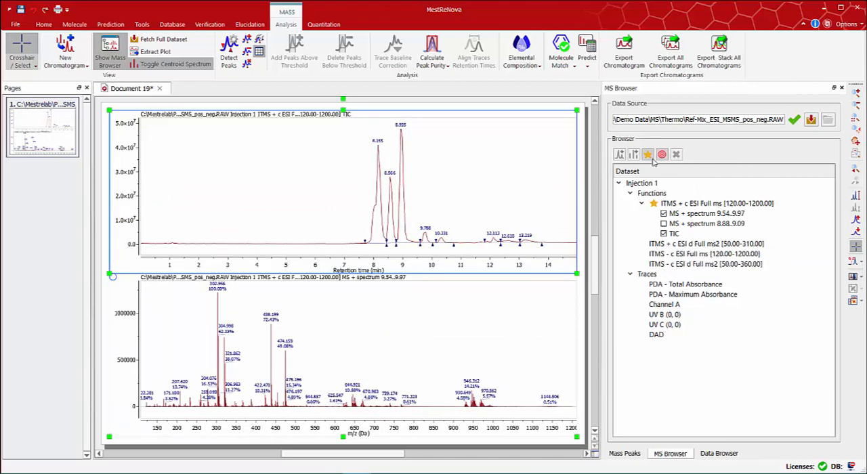
# Add the PDA - Total Absorbance trace as a third plot below the TIC
pyautogui.click(647, 155)
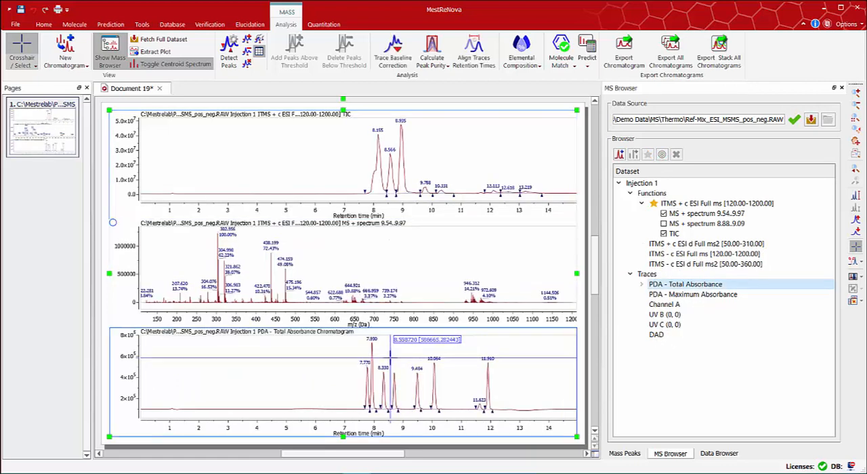
# Extract a UV chromatogram from the DAD trace at 254.0 nm wavelength
pyautogui.click(655, 335)
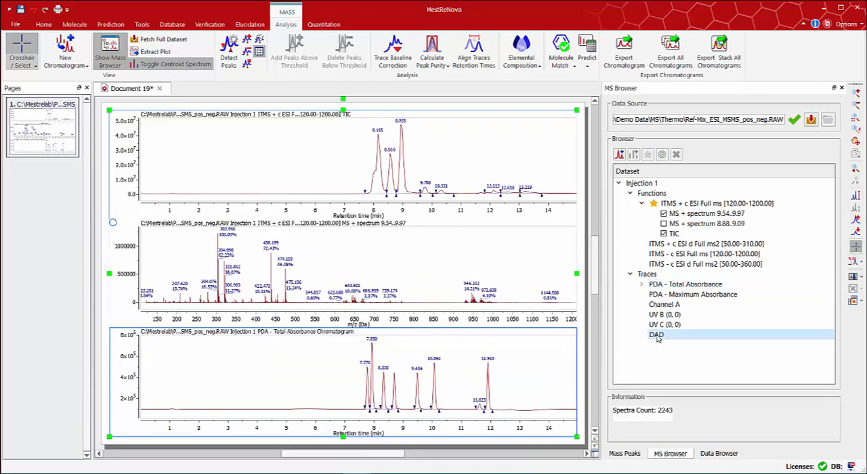
pyautogui.doubleClick(655, 333)
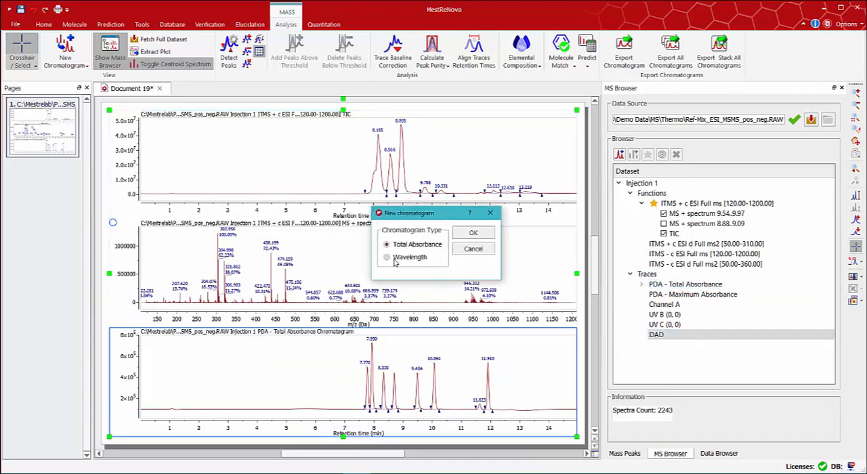
pyautogui.click(388, 258)
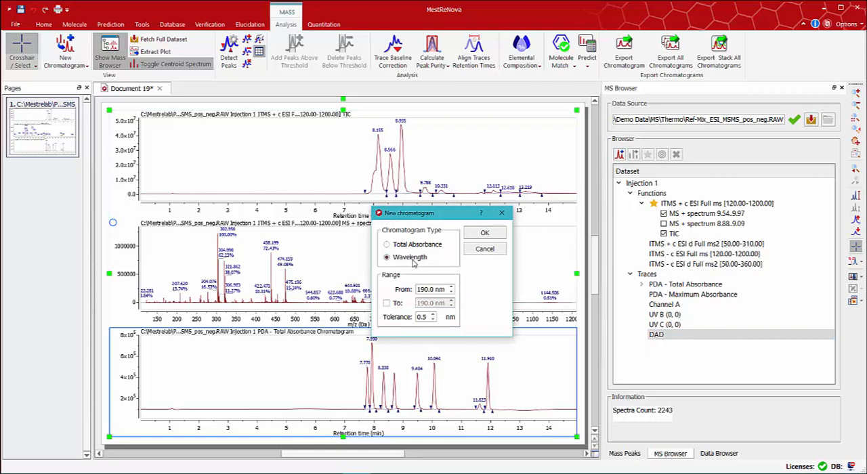
pyautogui.moveTo(433, 257)
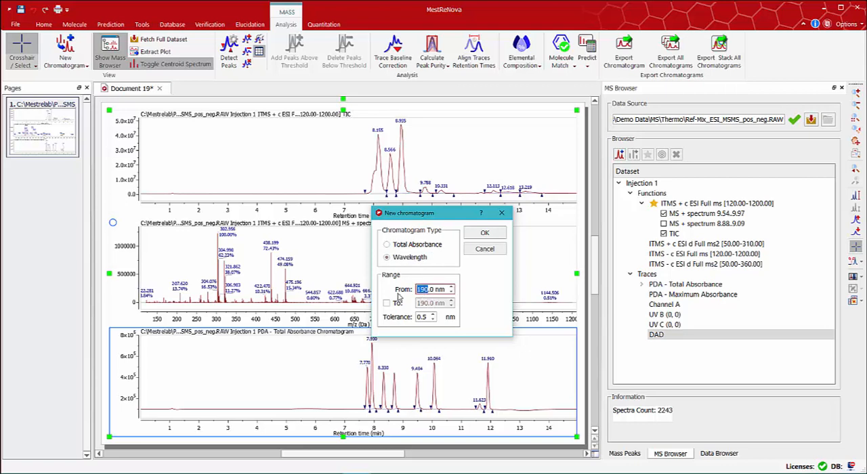
pyautogui.write('2.0')
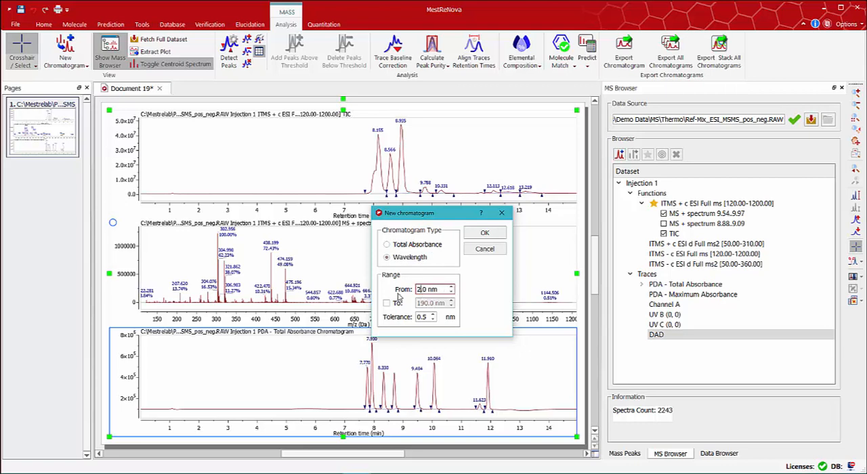
pyautogui.write('254.0')
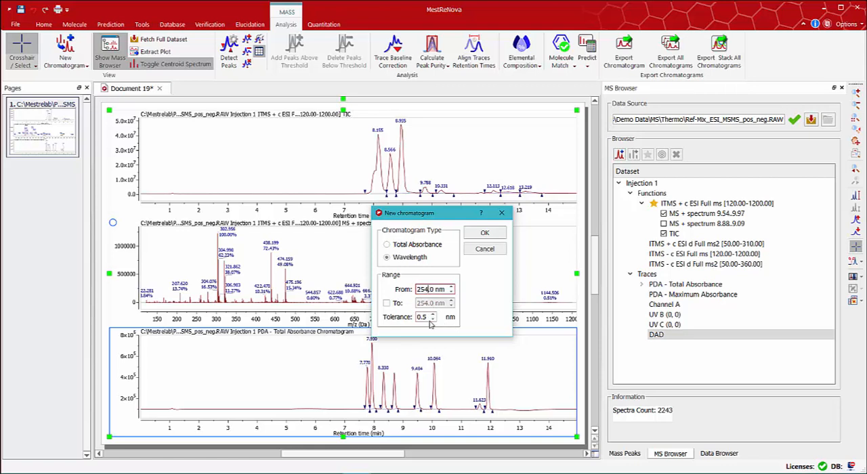
pyautogui.click(485, 232)
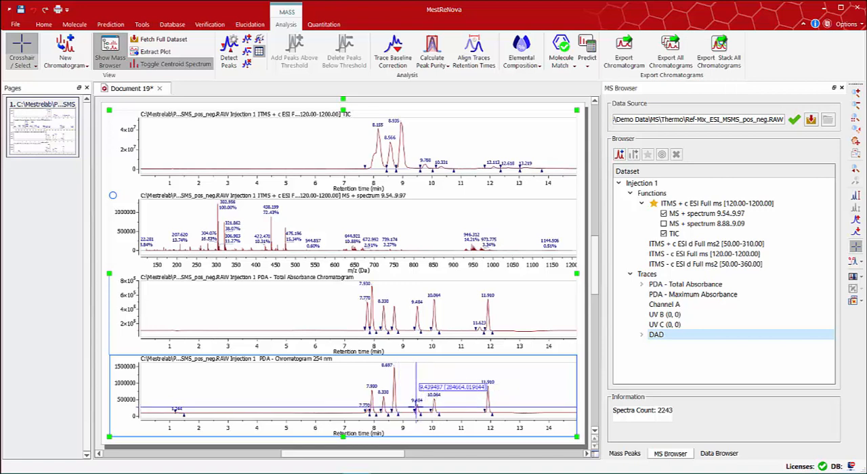
pyautogui.moveTo(409, 393)
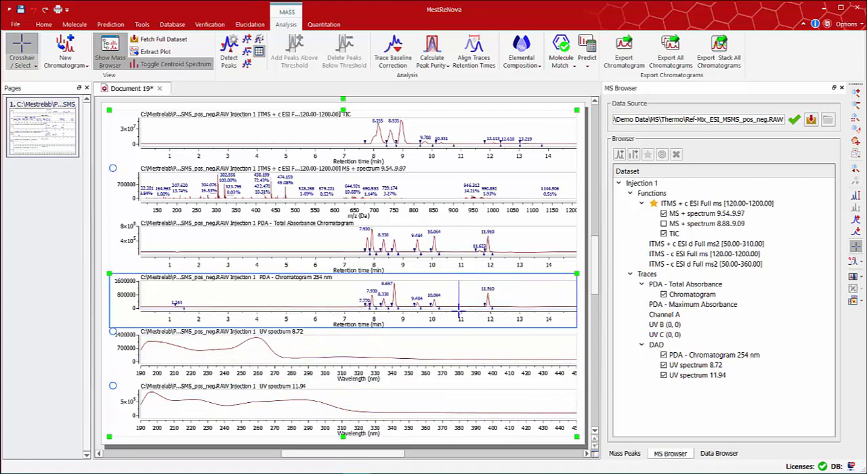
# Select the extracted UV spectra at 8.72 and 11.94 min in the MS Browser tree
pyautogui.click(695, 366)
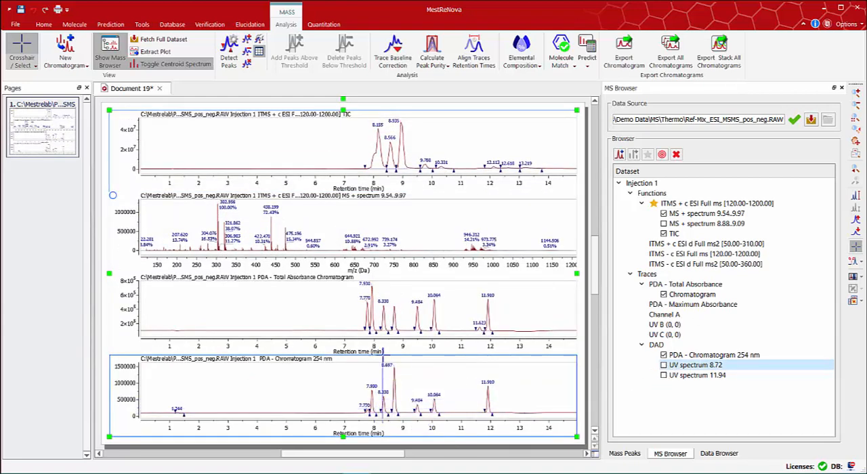
pyautogui.click(402, 142)
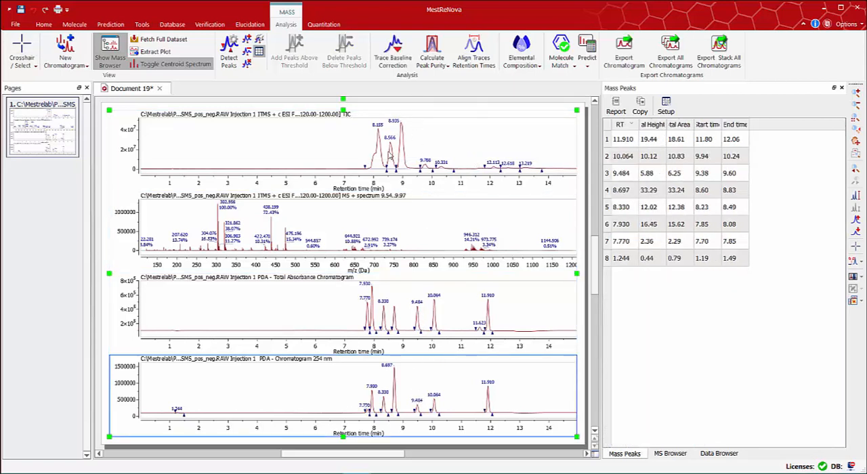
# Detect chromatogram peaks and sort the mass peaks table by ascending RT
pyautogui.click(337, 158)
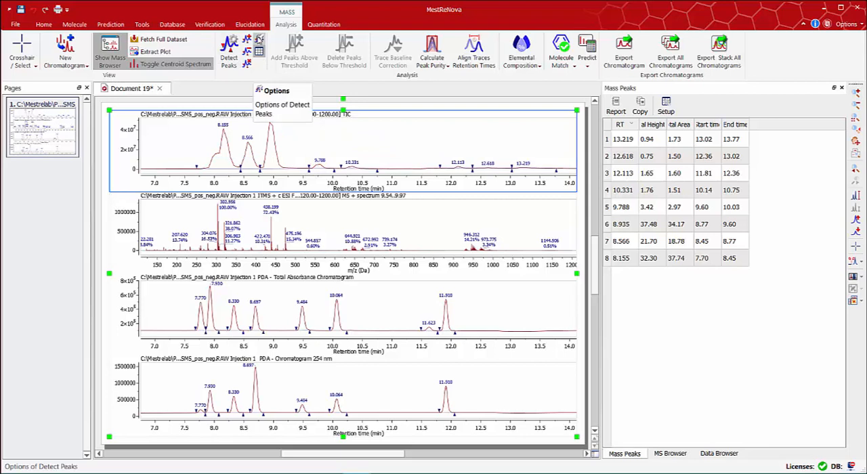
pyautogui.click(282, 105)
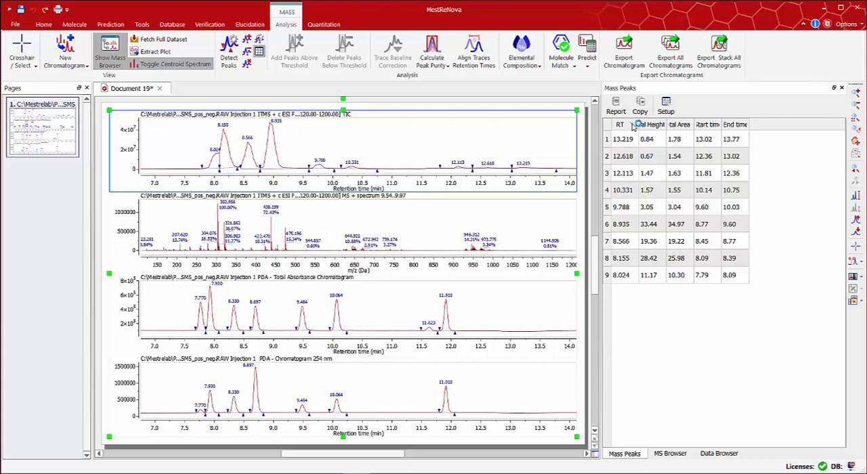
pyautogui.click(619, 125)
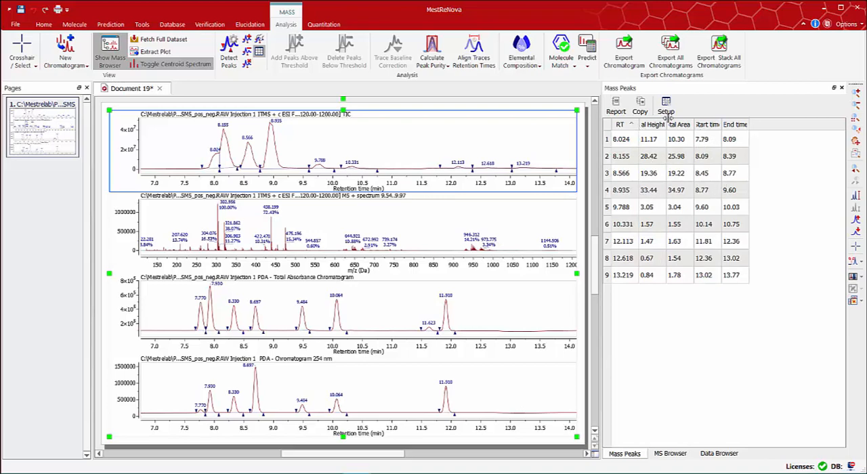
# Adjust decimal places of peaks table columns, including Height, in Customize Table
pyautogui.click(665, 111)
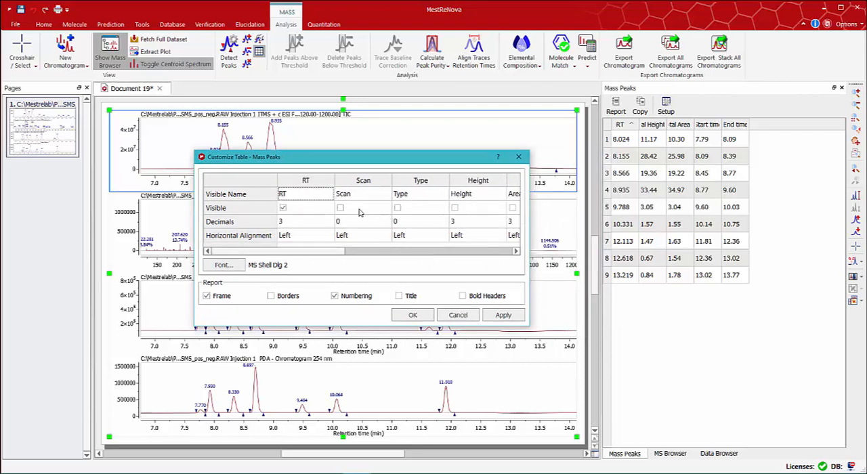
pyautogui.click(340, 207)
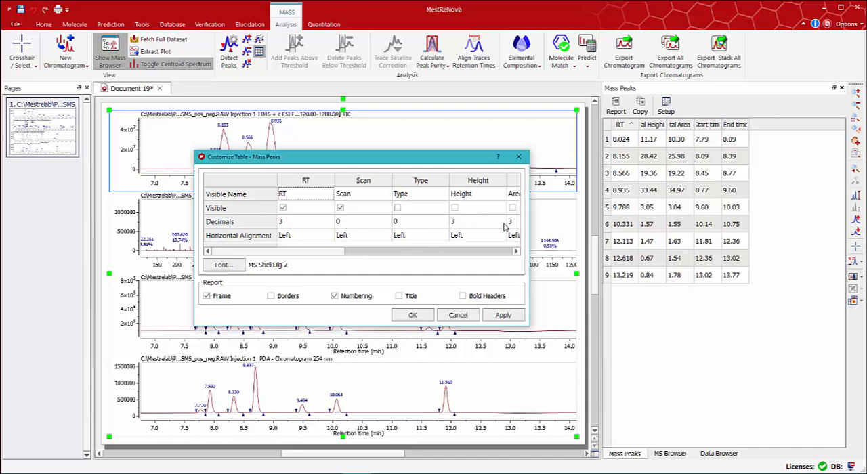
pyautogui.click(412, 314)
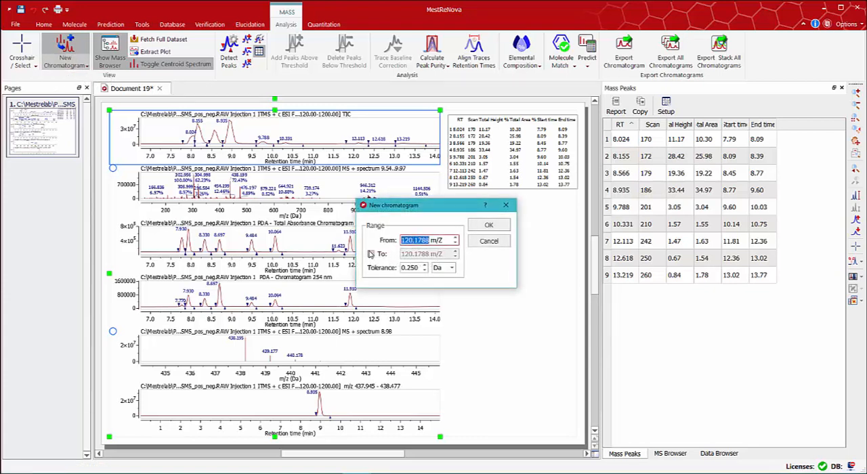
# Create an extracted ion chromatogram for m/z 438.2 with 0.250 tolerance
pyautogui.write('438.2 m/Z')
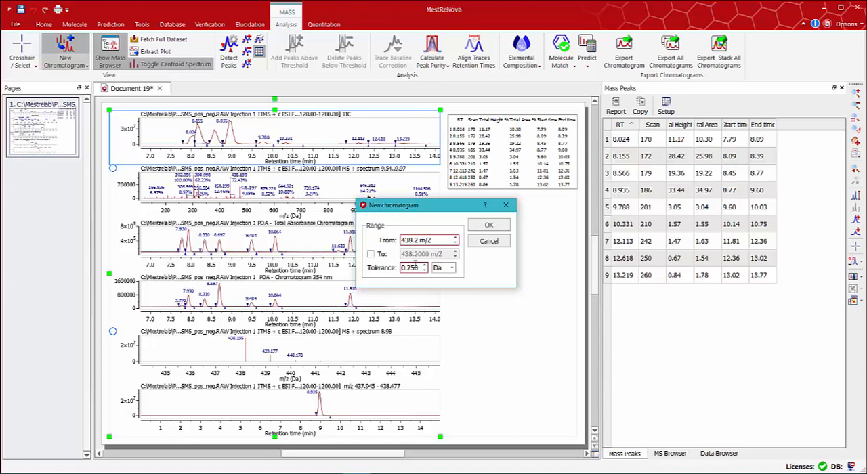
pyautogui.click(488, 225)
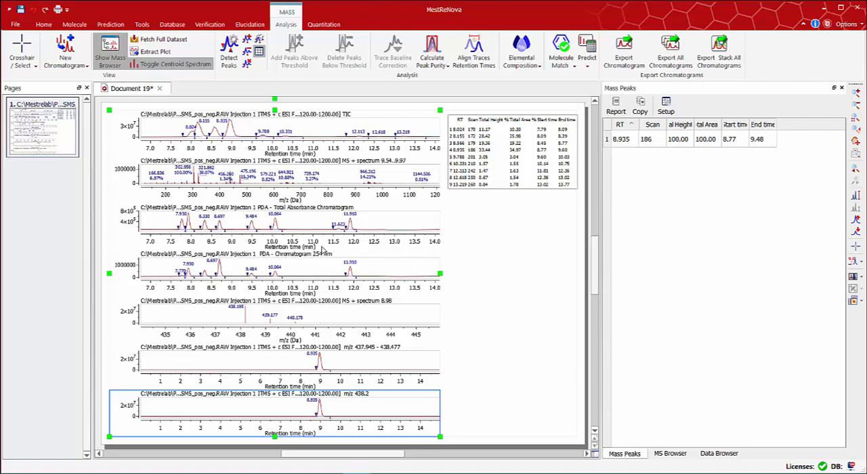
pyautogui.moveTo(325, 258)
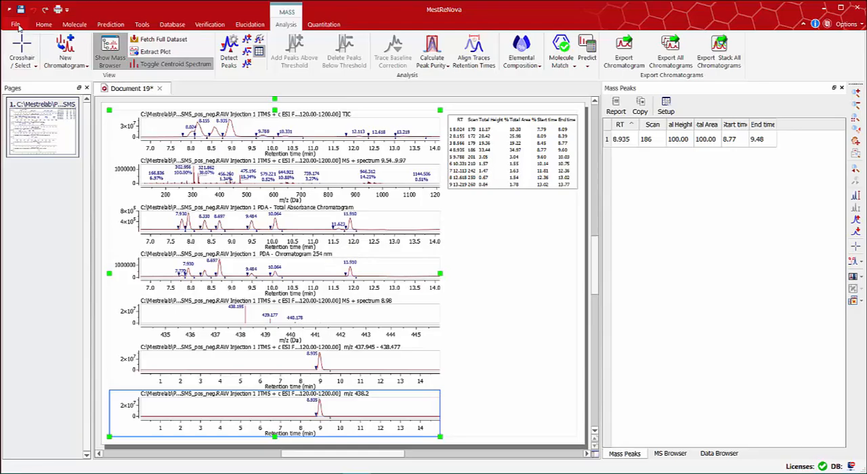
# Save the document as Ref-Mix_ESI_MSMS_pos_neg.mnova and return to the recent documents view
pyautogui.click(16, 24)
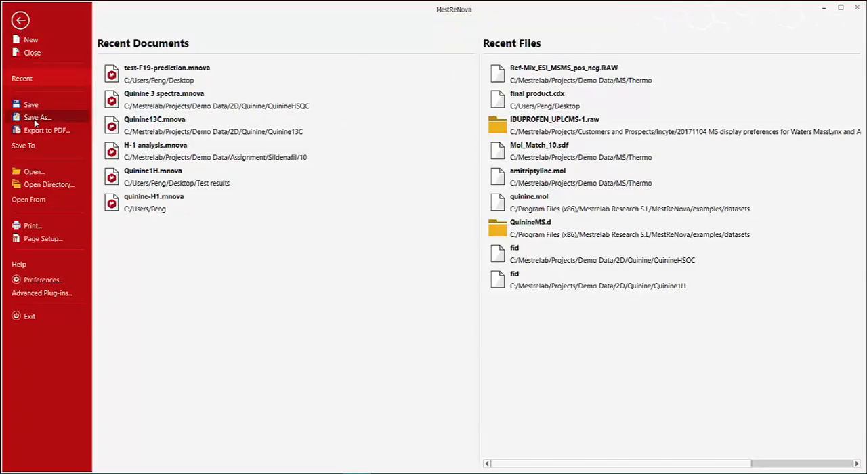
pyautogui.click(38, 117)
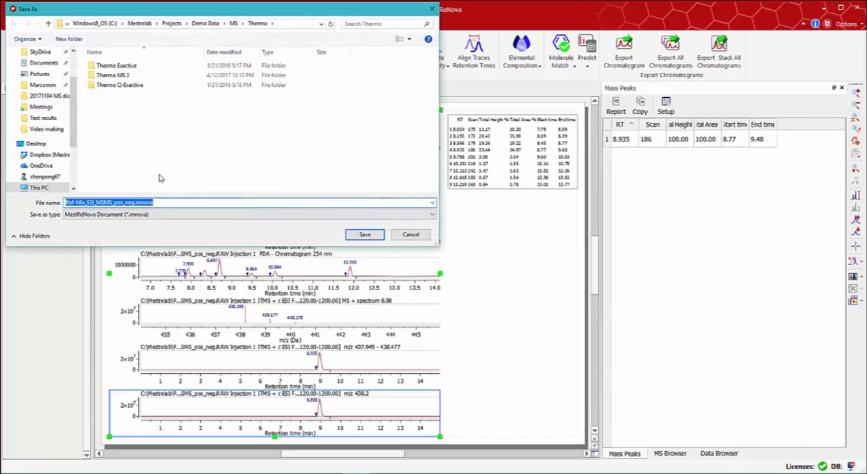
pyautogui.click(365, 234)
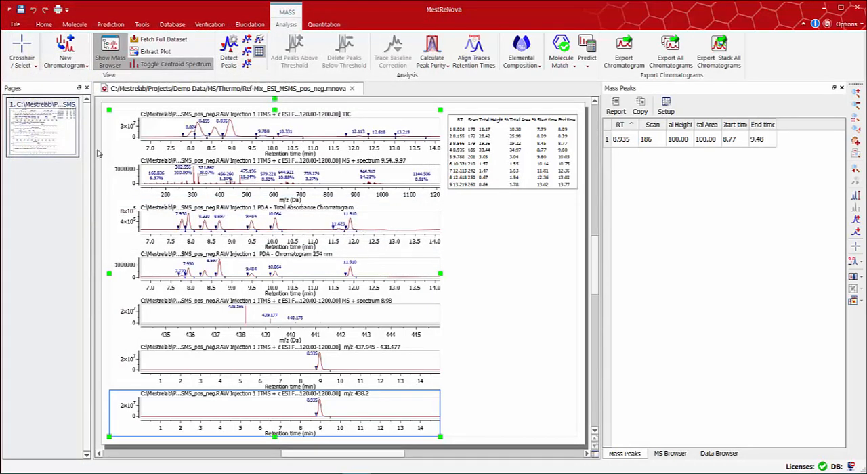
pyautogui.click(15, 24)
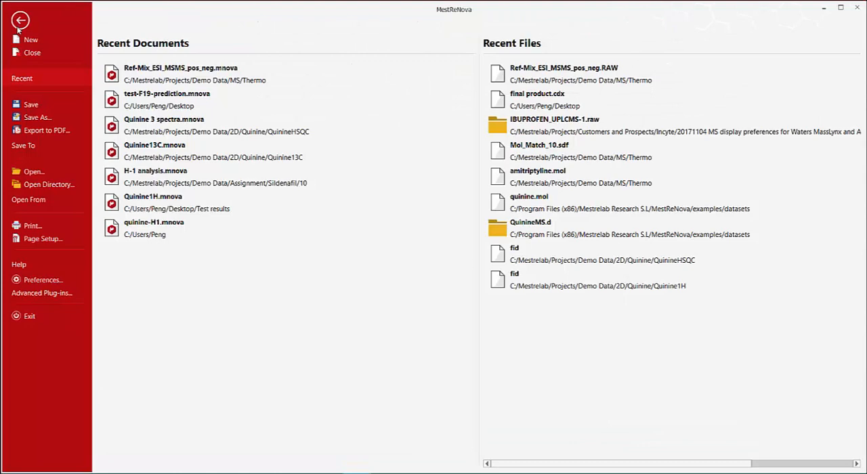